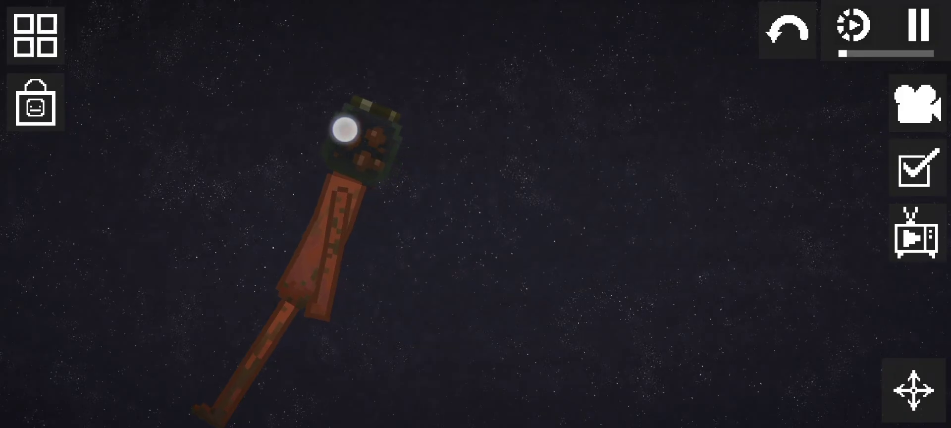
Let the rusty, skull-headed ragdoll float freely in the starry space scene
click(918, 235)
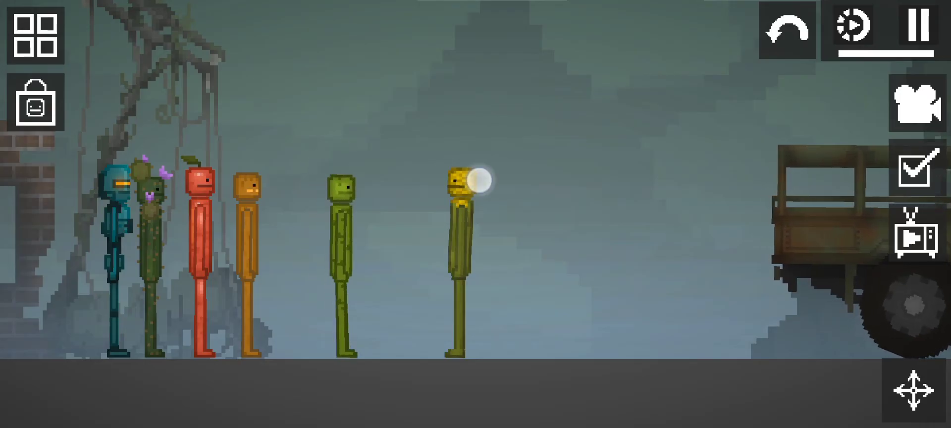
Line up six melon characters on the swamp ground with the rusty truck on the right
click(919, 28)
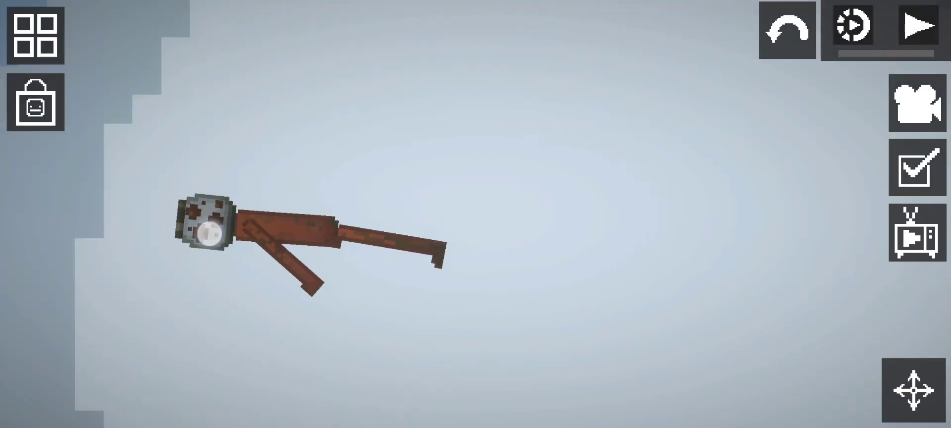
Drag the rusty ragdoll down into a low, stretched-out pose with the simulation paused
drag(206, 233, 410, 197)
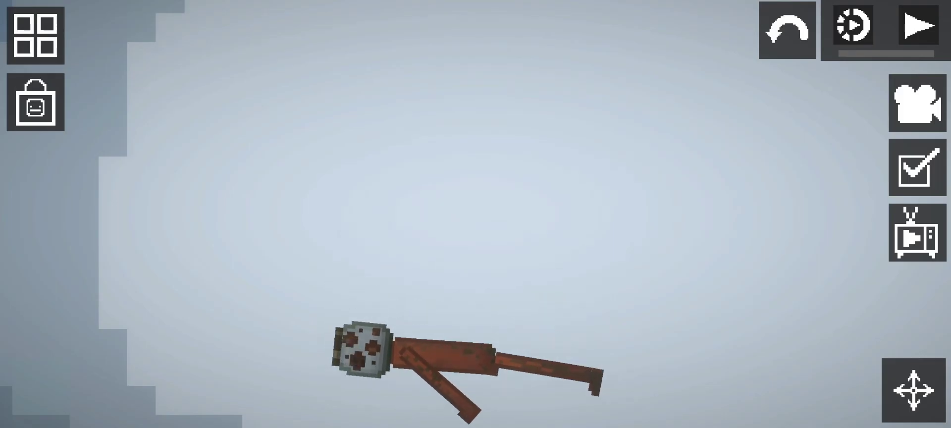
click(920, 28)
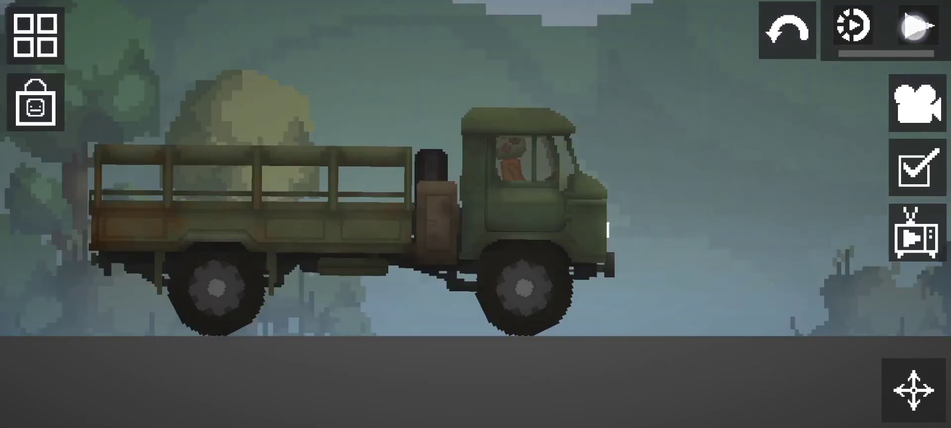
Run the simulation with the rusty ragdoll seated in the green army truck's driver cab
click(919, 29)
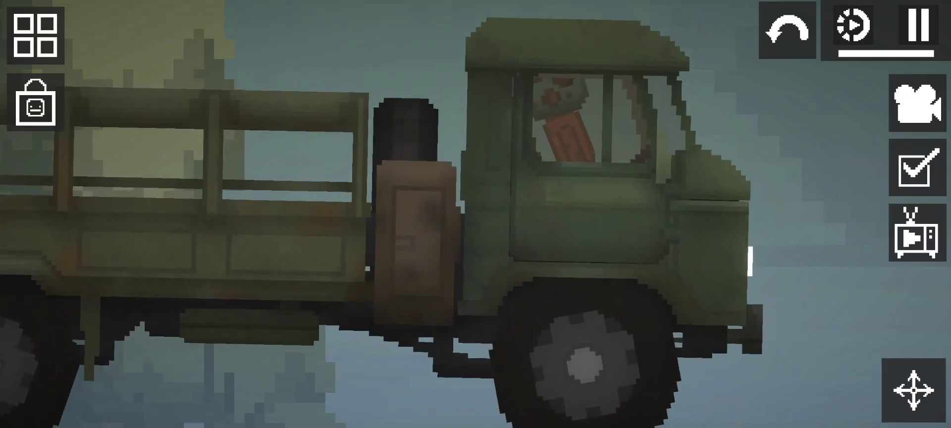
Load orange, red, green and yellow melons into the truck bed and the android onto the cab roof
click(919, 28)
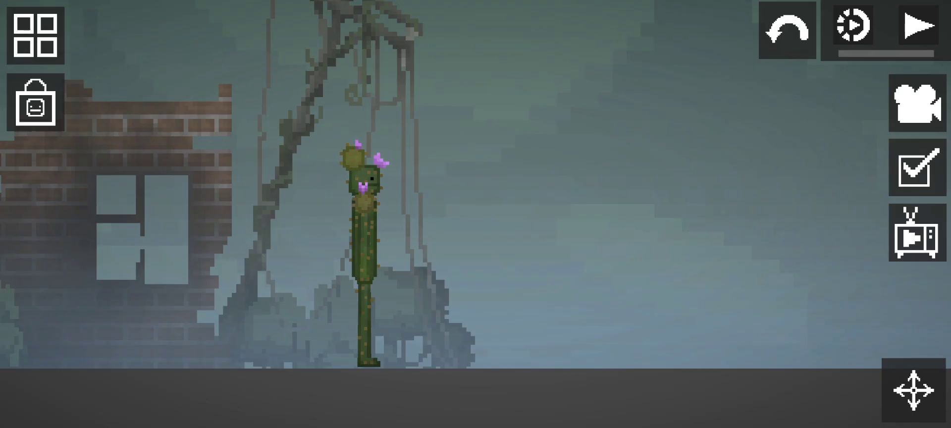
click(921, 26)
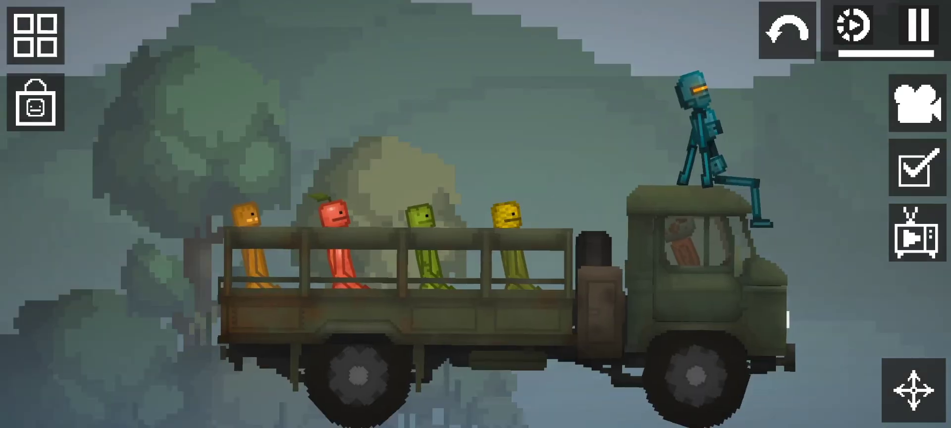